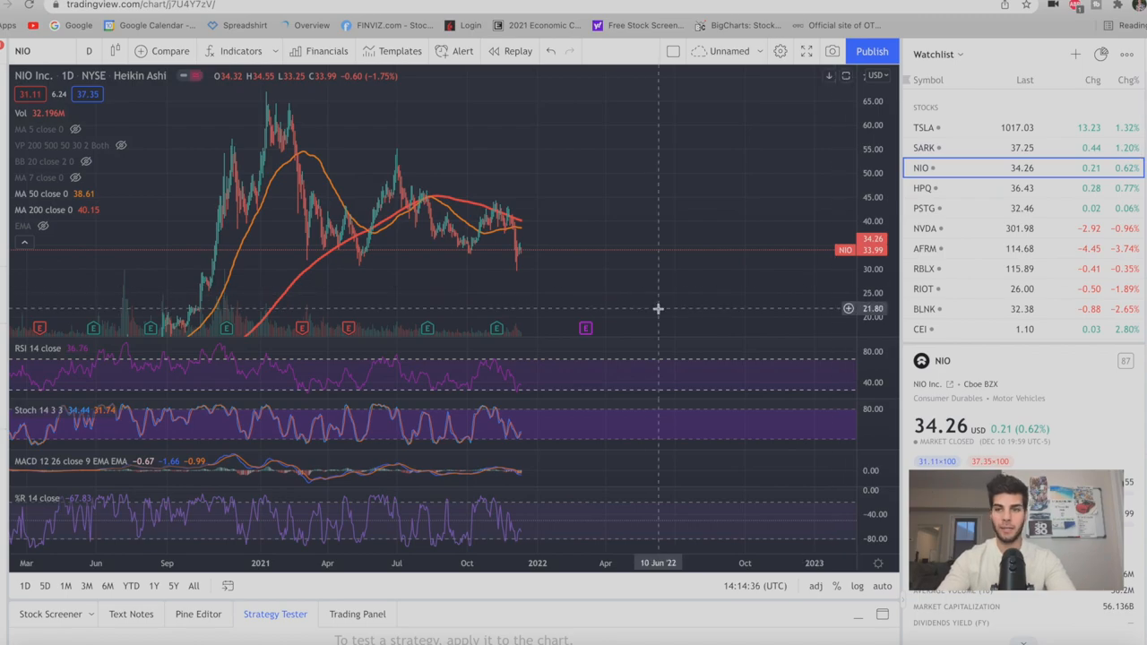
mouse_move(724, 240)
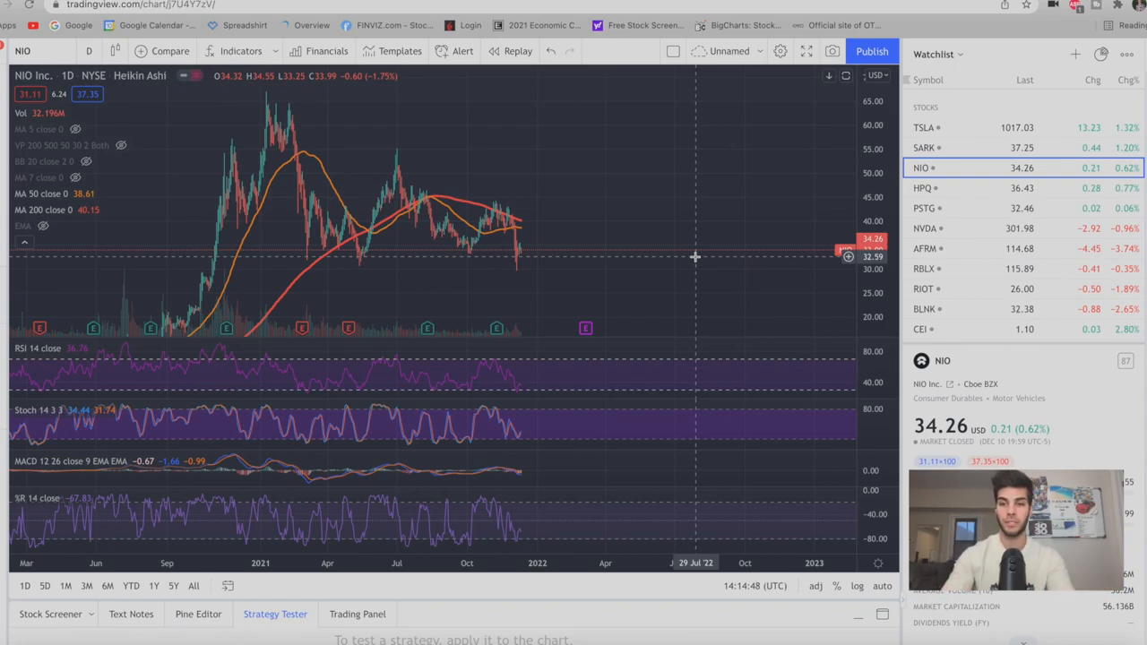
mouse_move(654, 290)
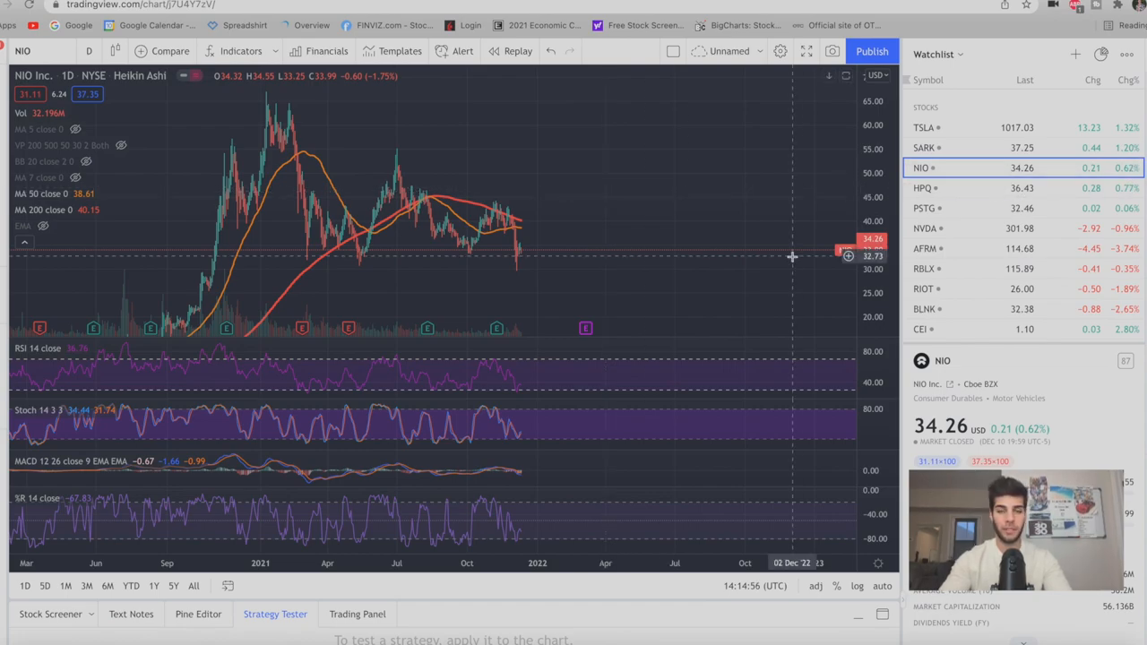
mouse_move(500, 241)
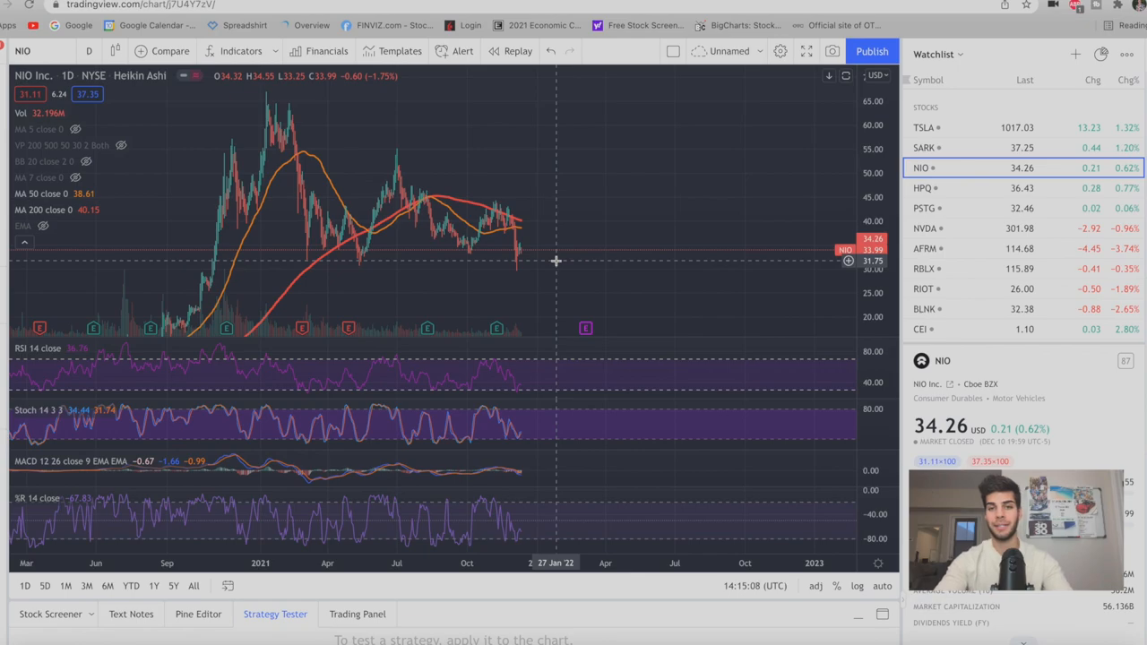
mouse_move(527, 236)
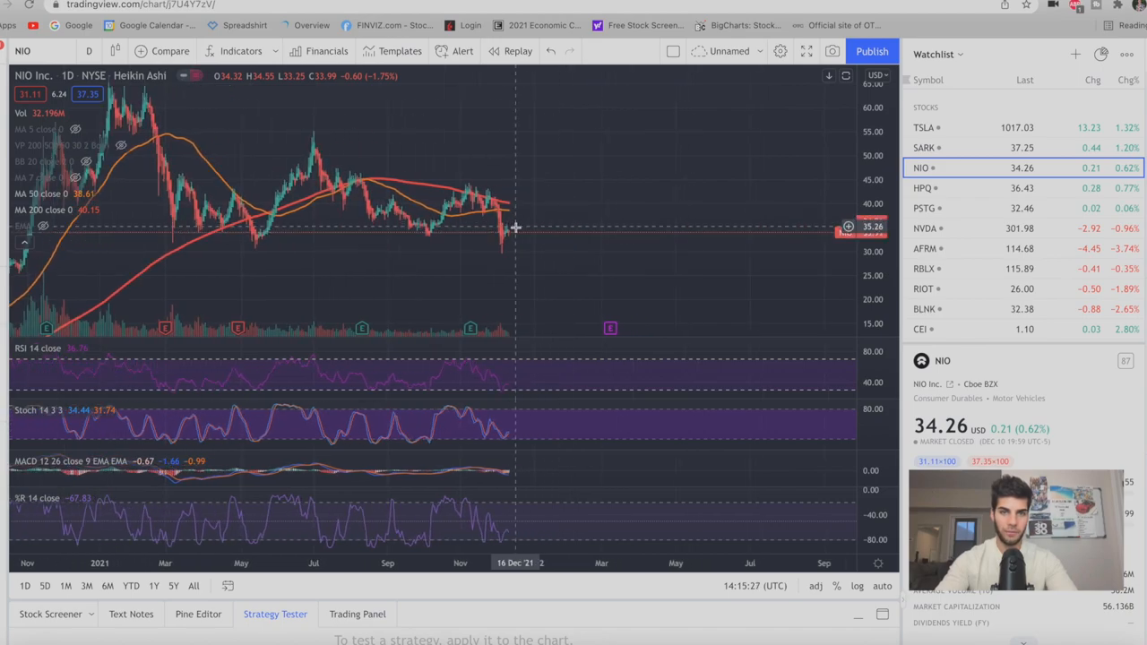
mouse_move(517, 237)
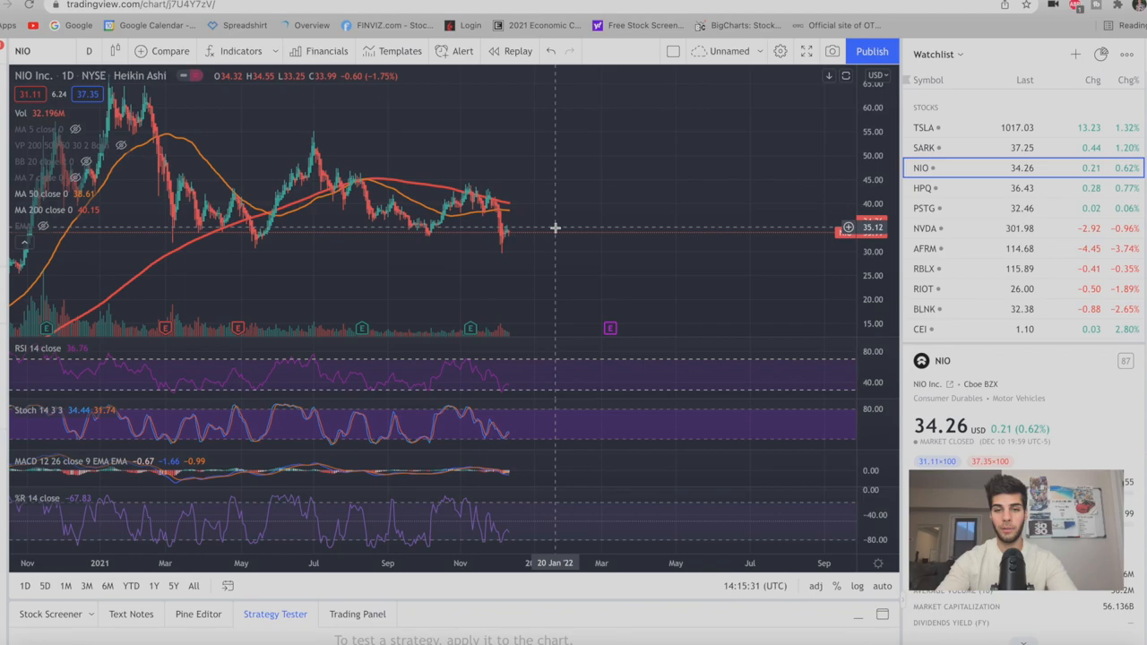
mouse_move(545, 194)
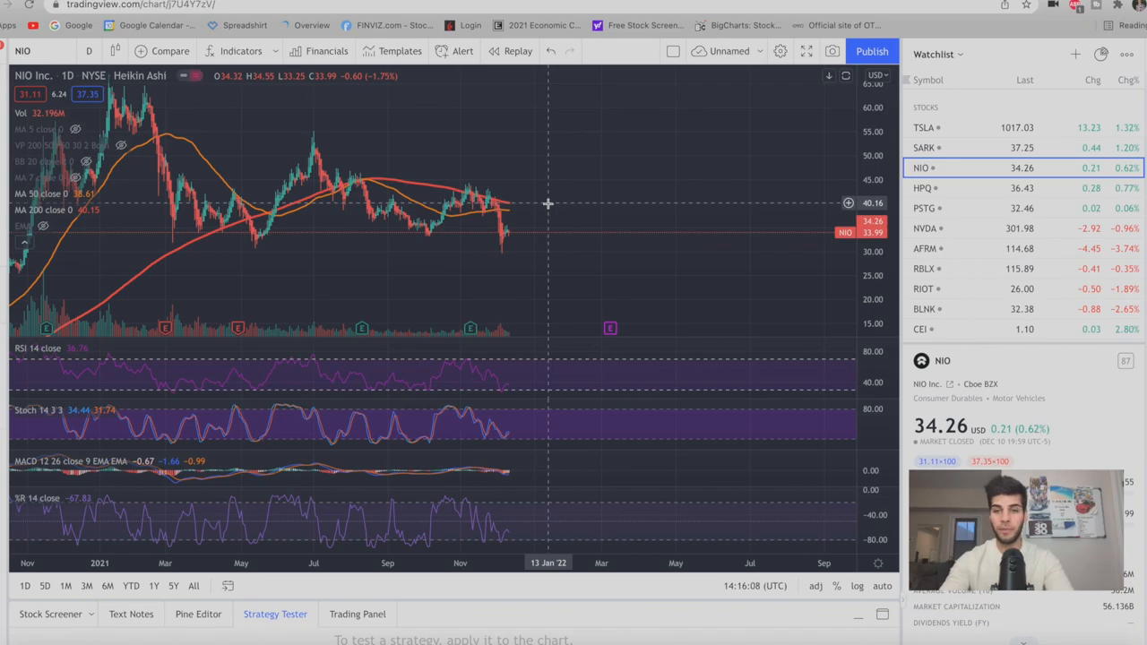
mouse_move(545, 208)
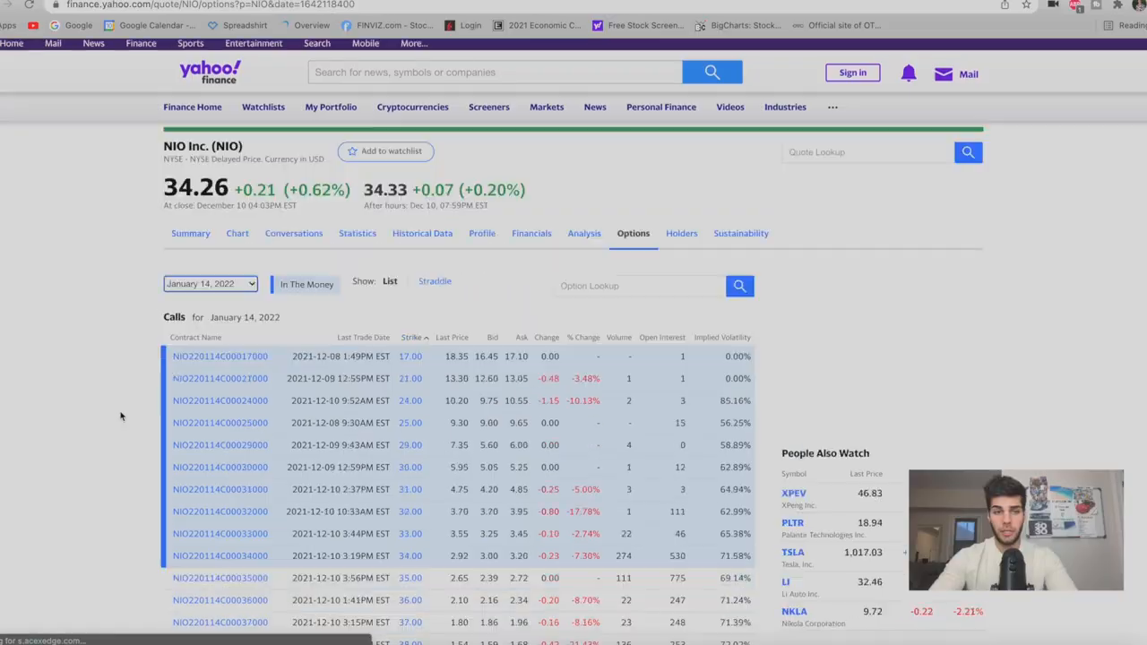
Scroll the NIO Jan 14, 2022 Calls table down to the $37–$45 strikes.
scroll("down", 3)
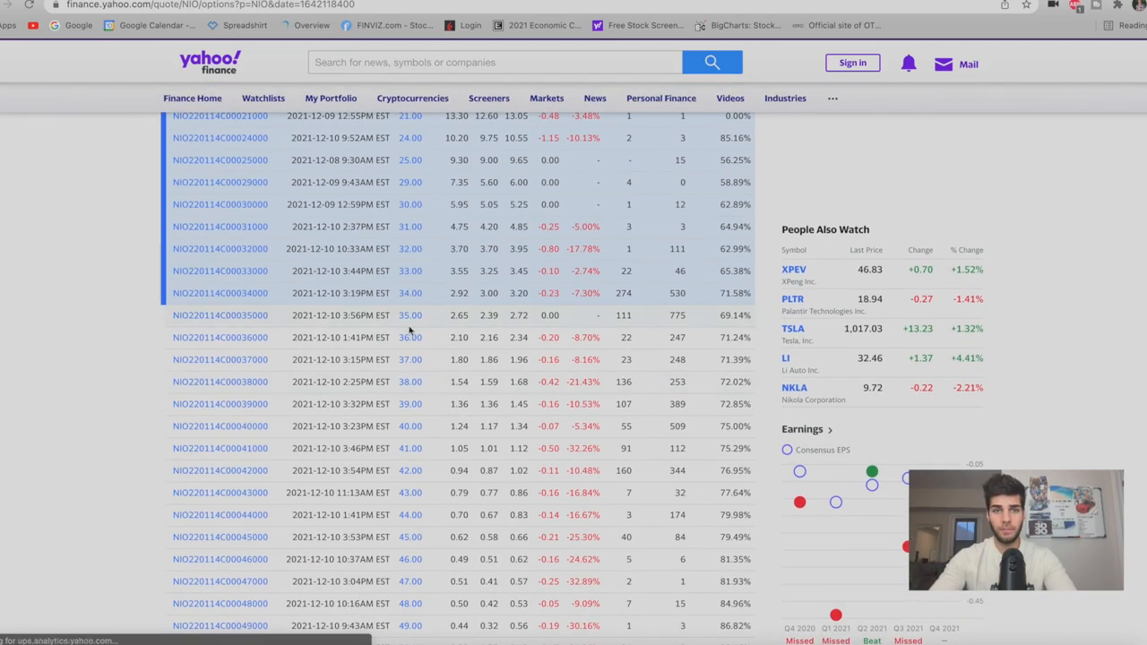
scroll("down", 3)
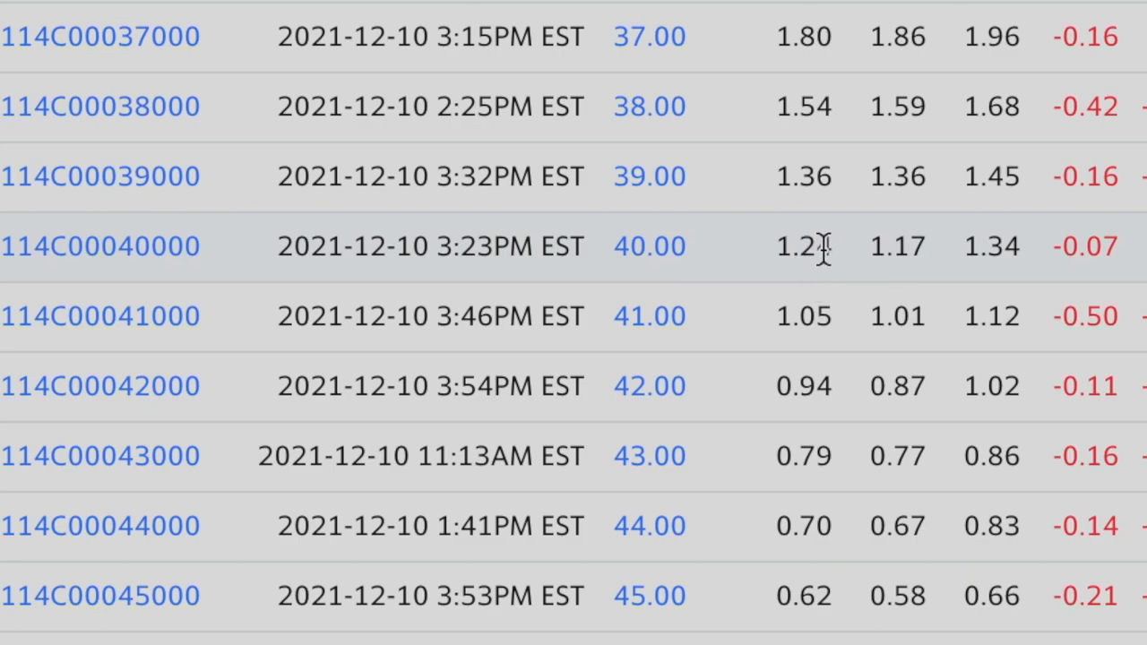
mouse_move(789, 260)
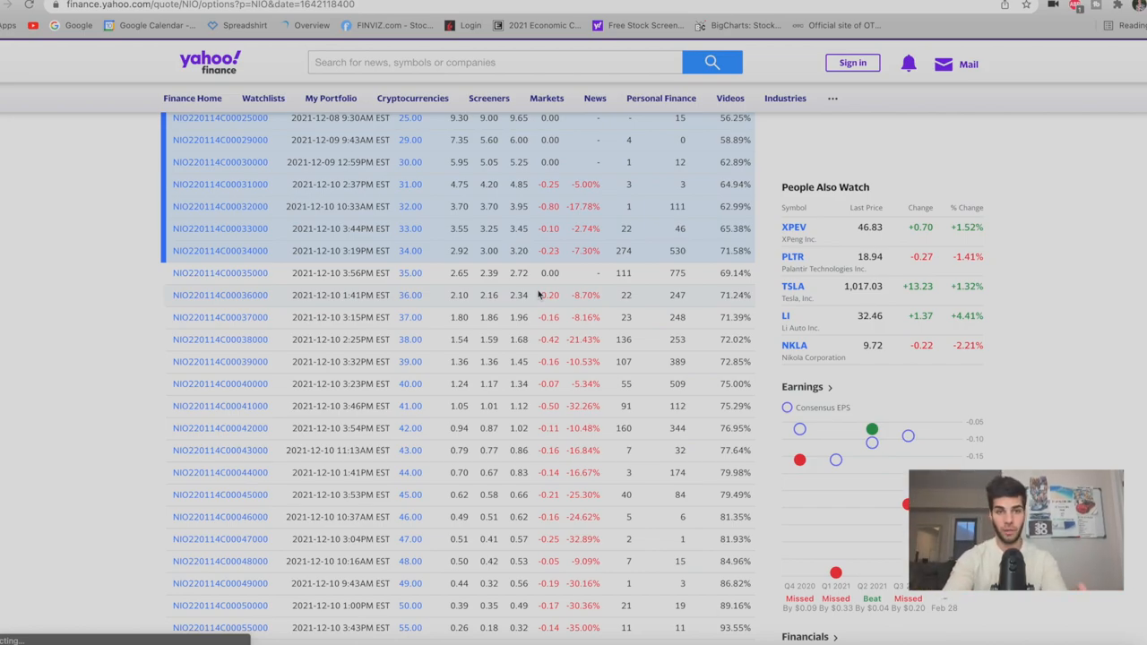
mouse_move(516, 351)
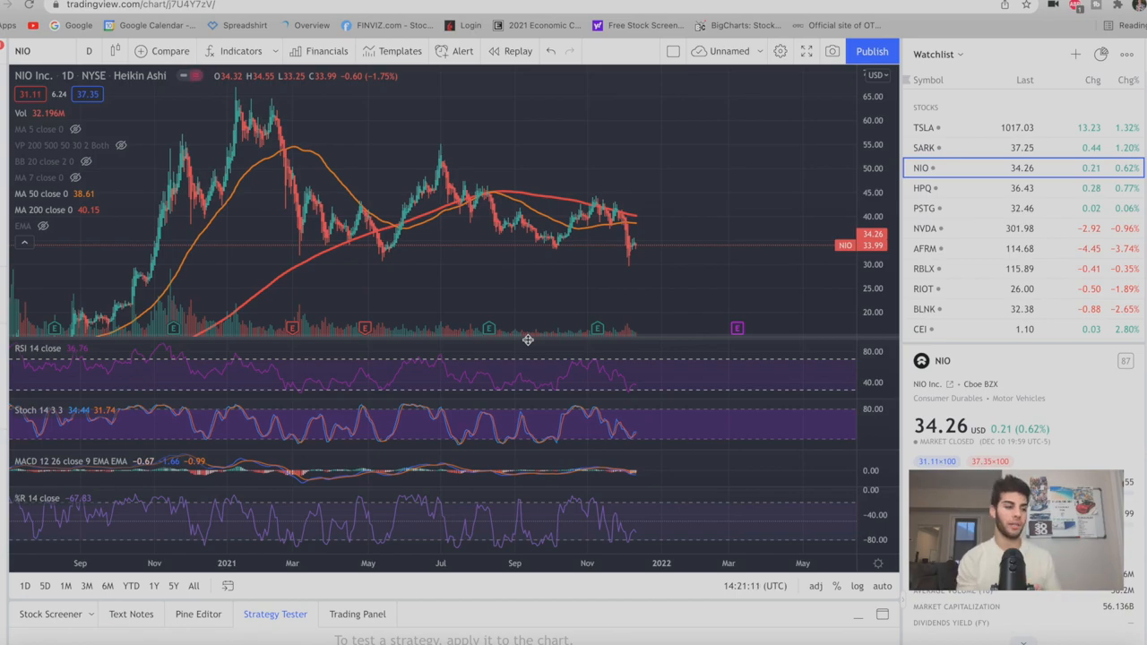
Switch the TradingView daily Heikin Ashi chart from NIO to Blink Charging (BLNK).
left_click(924, 308)
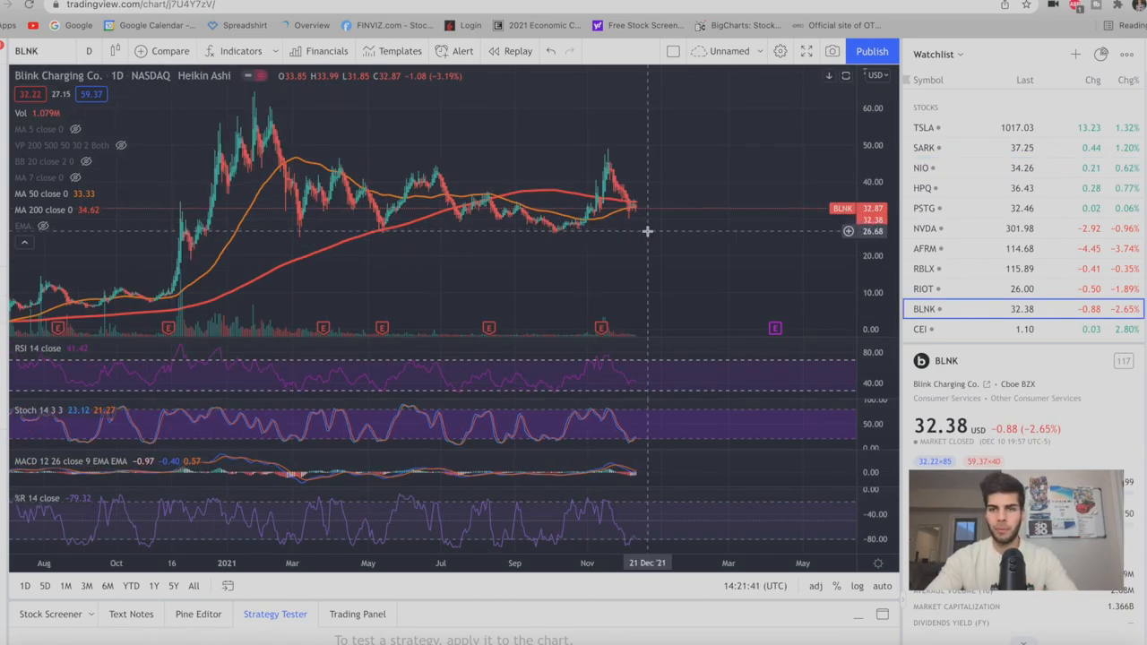
mouse_move(635, 230)
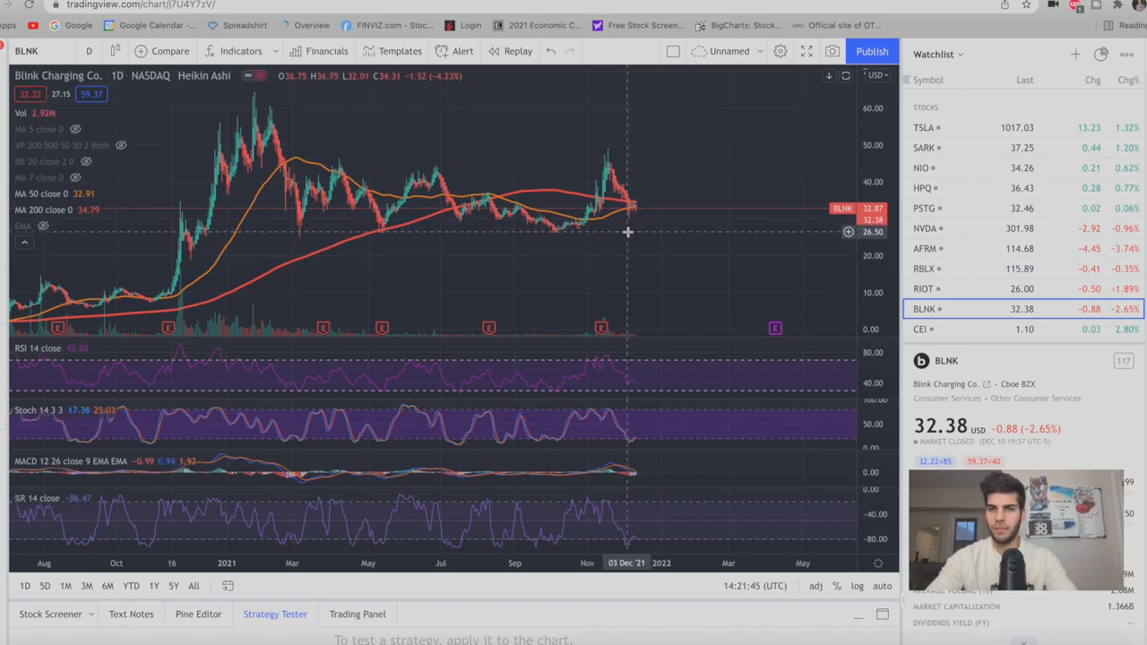
mouse_move(641, 219)
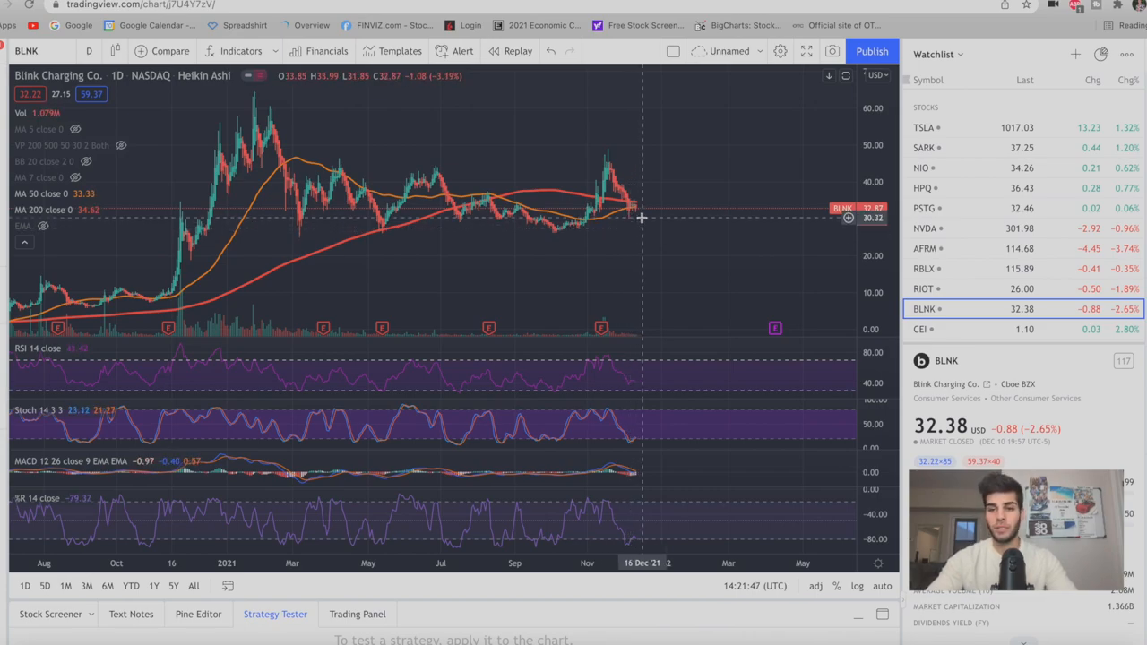
mouse_move(663, 188)
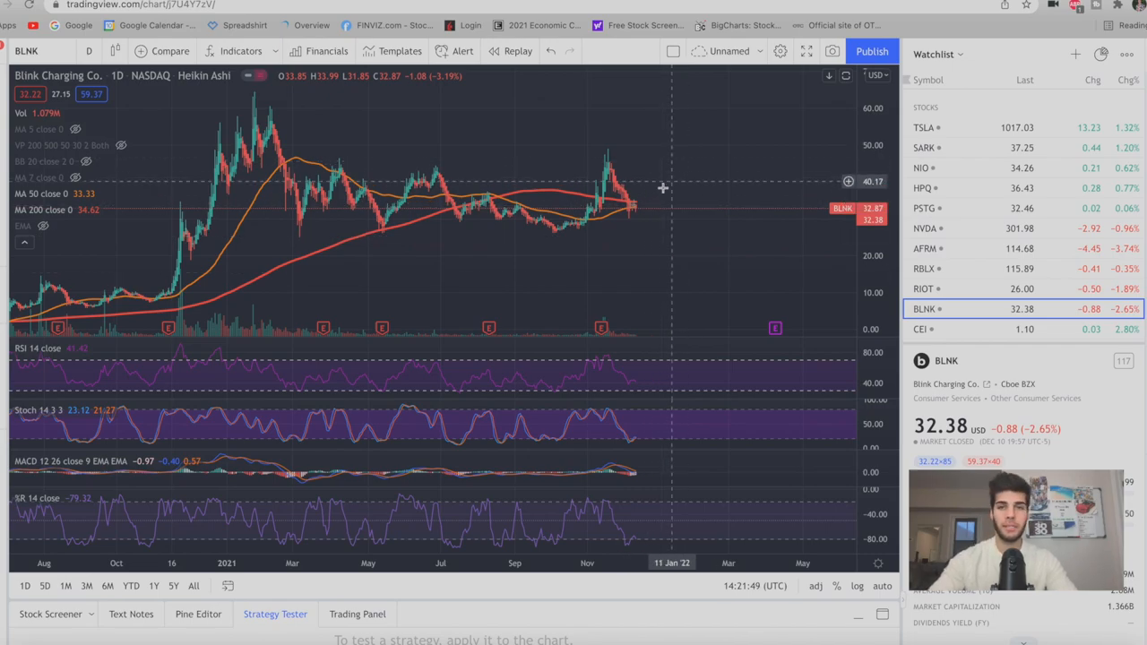
mouse_move(642, 215)
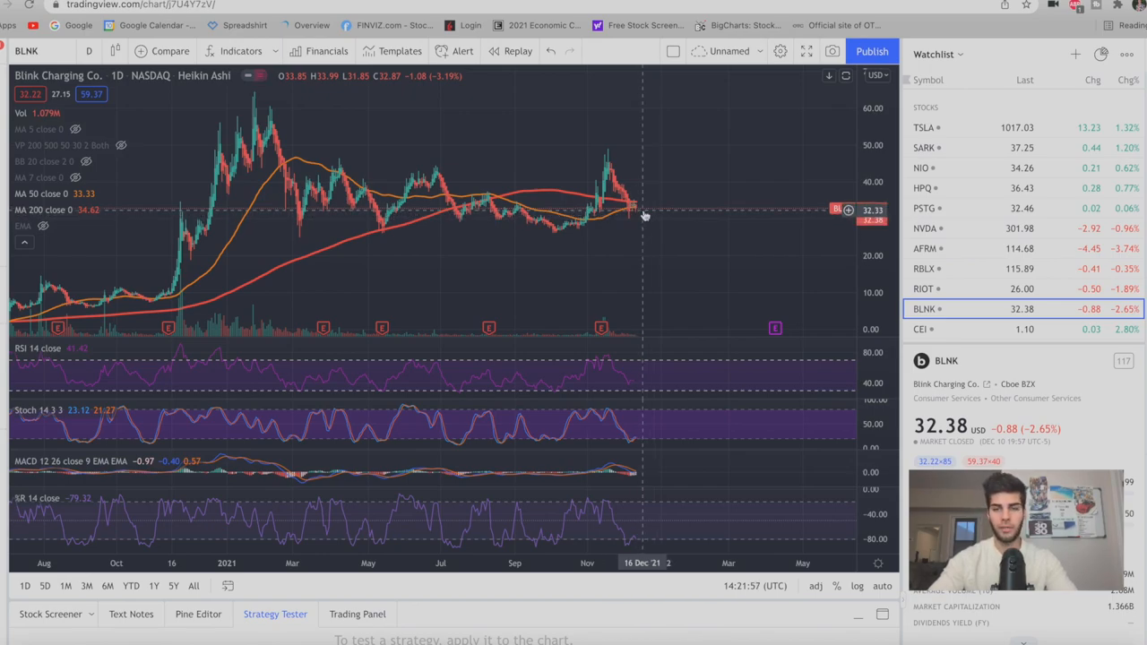
mouse_move(661, 179)
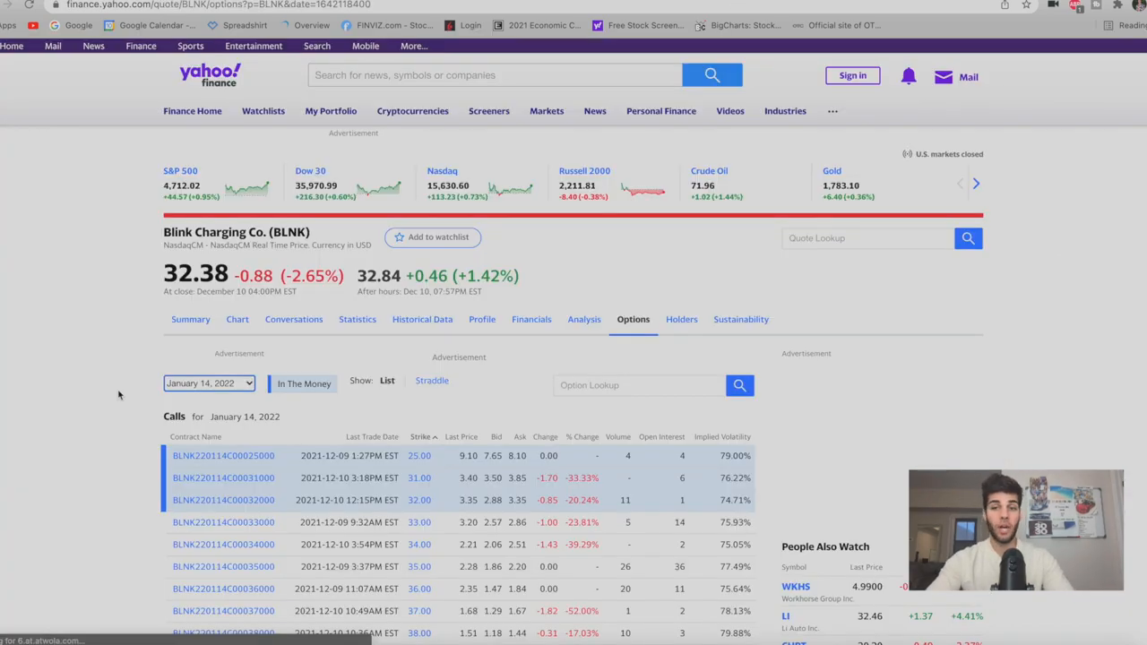
Scroll the BLNK Jan 14, 2022 Calls table through strikes $32–$45.
scroll("down", 3)
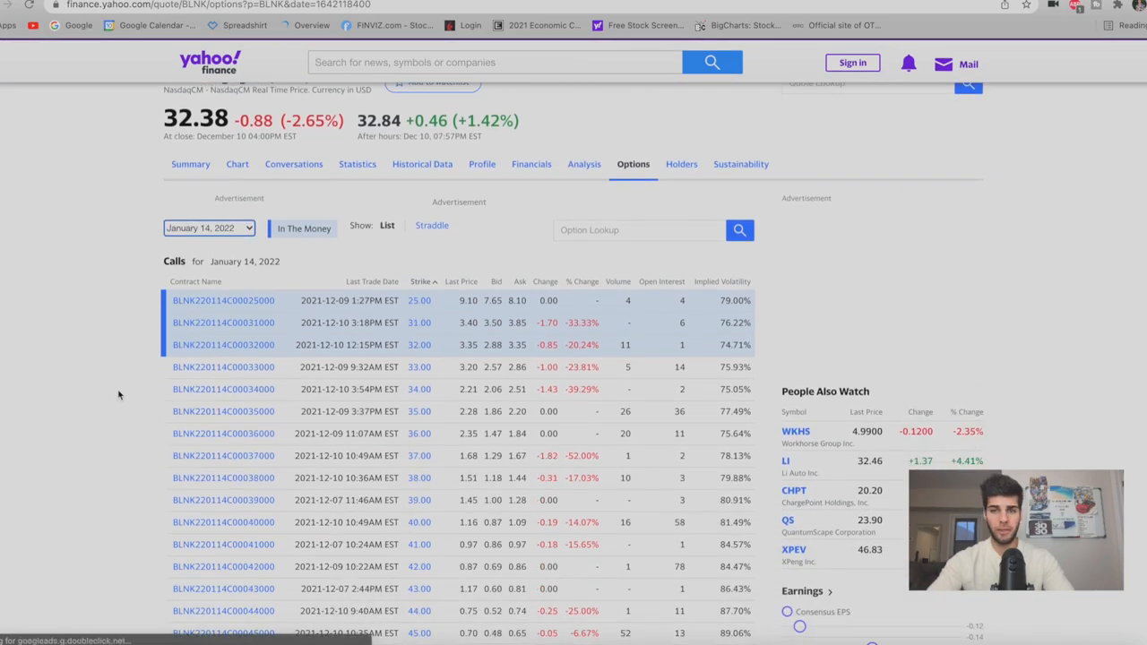
scroll("down", 3)
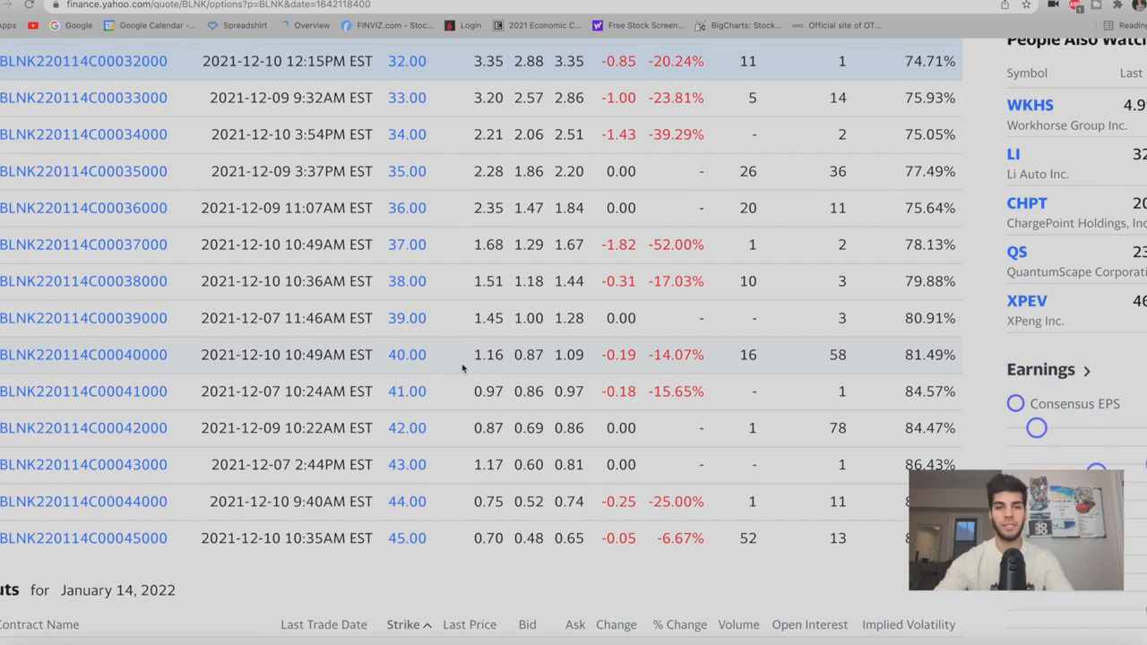
mouse_move(464, 359)
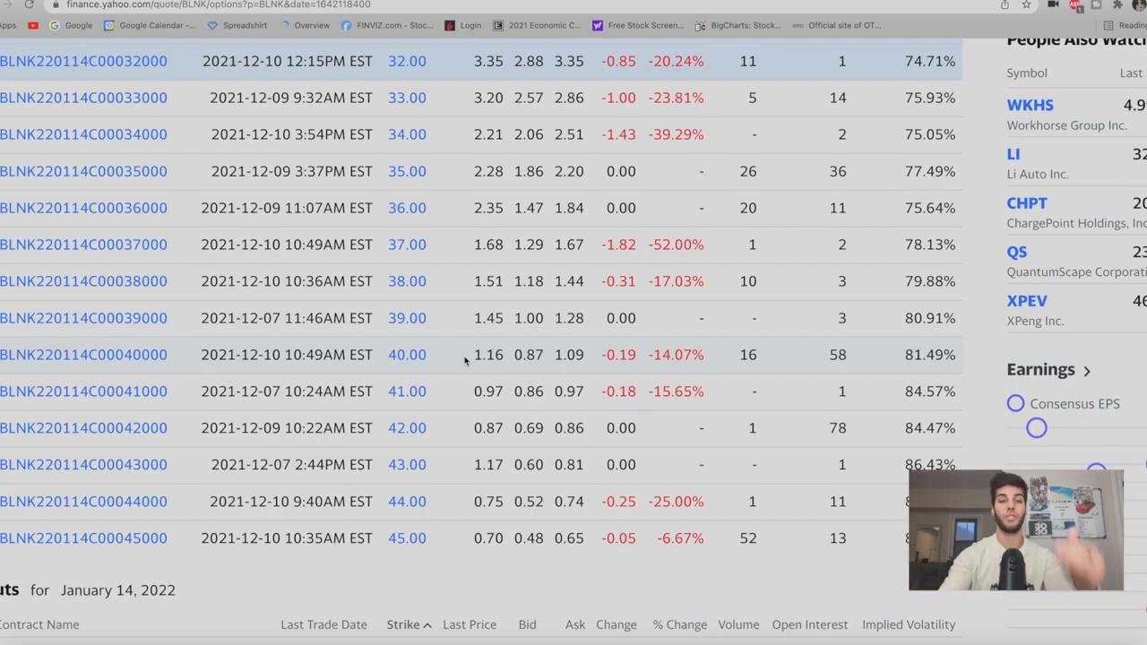
mouse_move(452, 367)
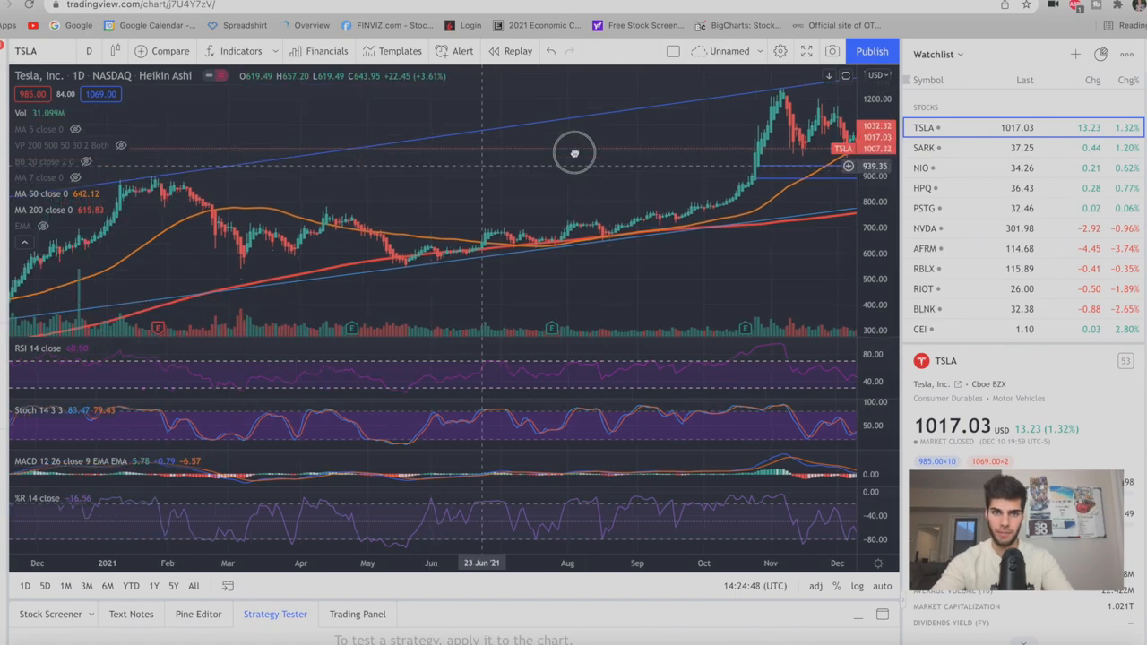
Pan the TSLA daily chart back to late 2020 and centre the early-2021 peak near 900.
left_click_drag(573, 152, 284, 206)
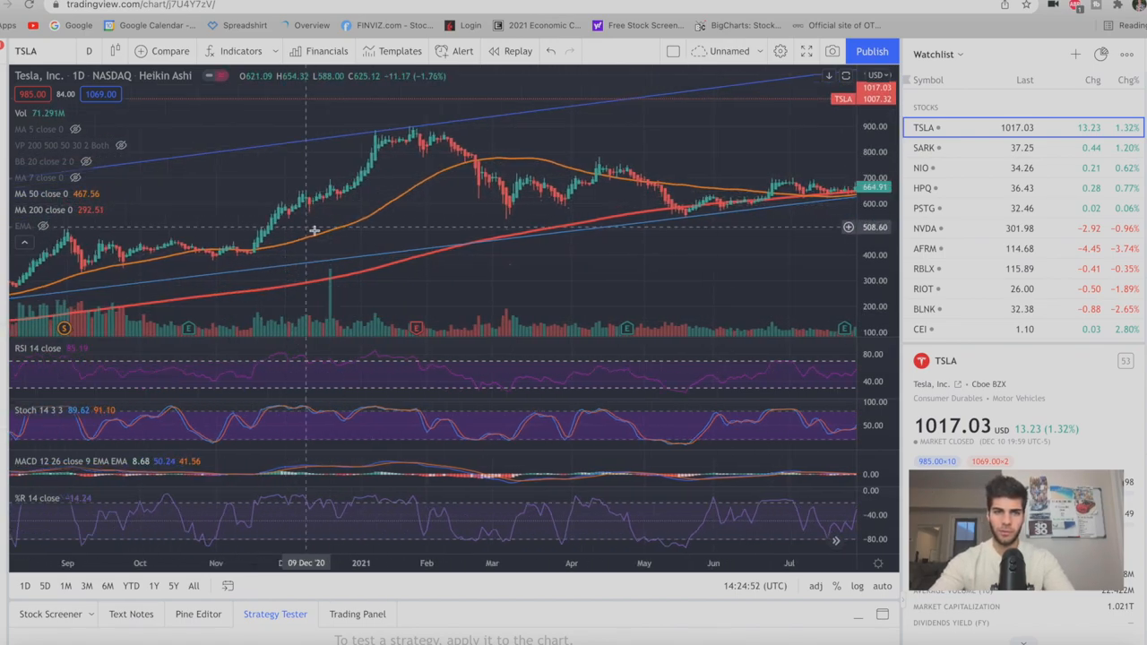
left_click_drag(313, 229, 434, 247)
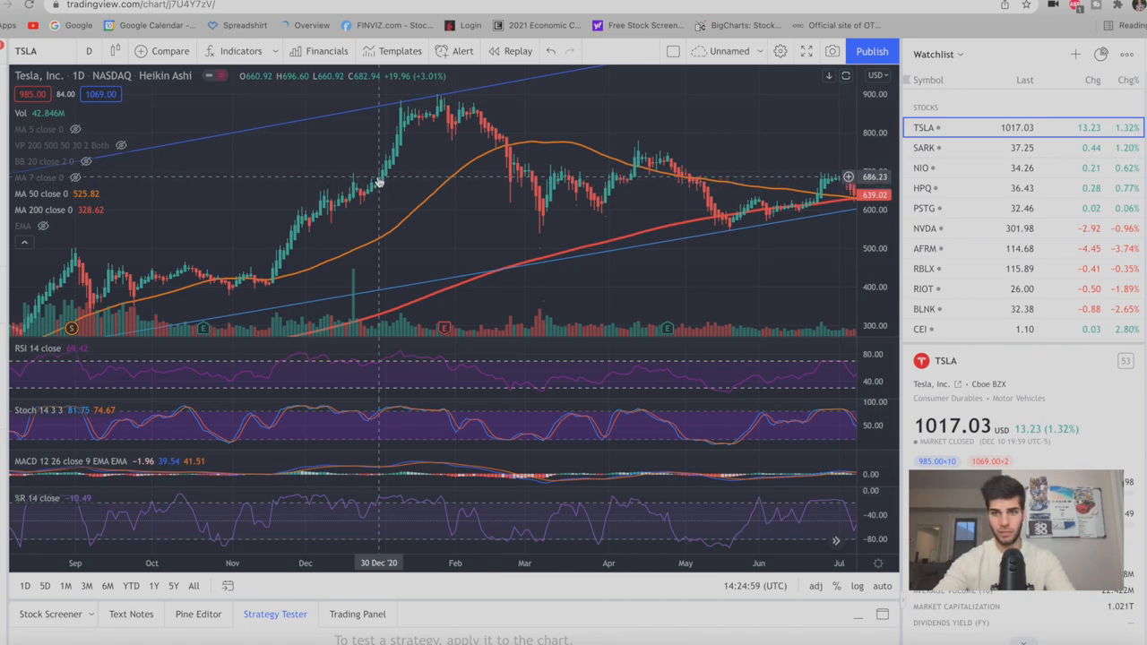
mouse_move(403, 123)
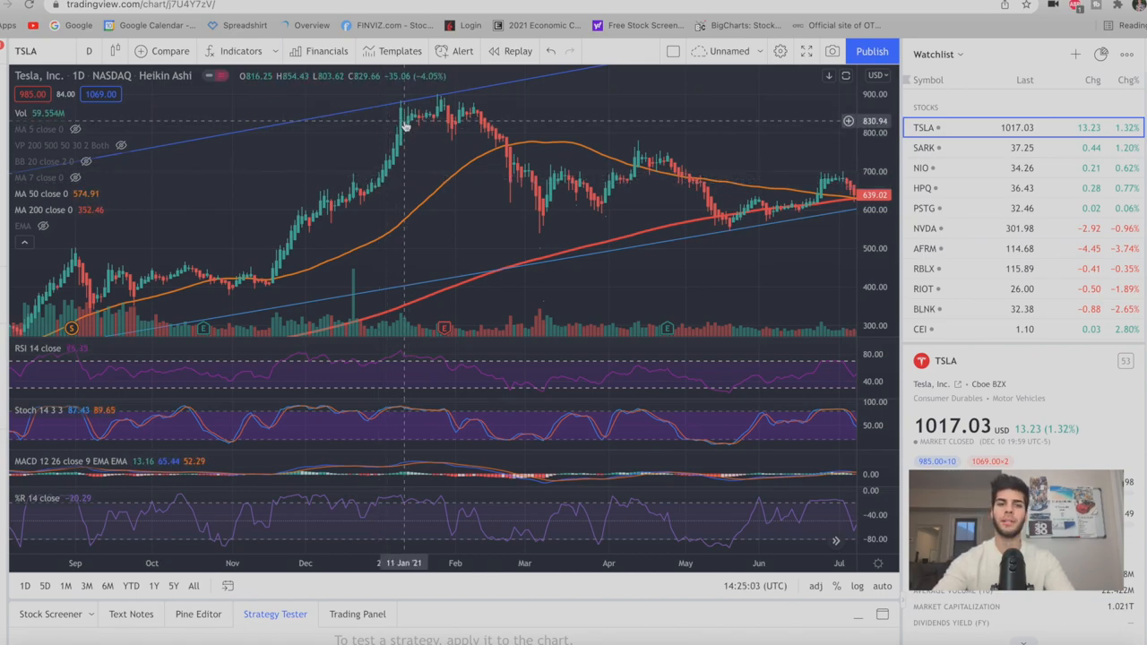
mouse_move(394, 153)
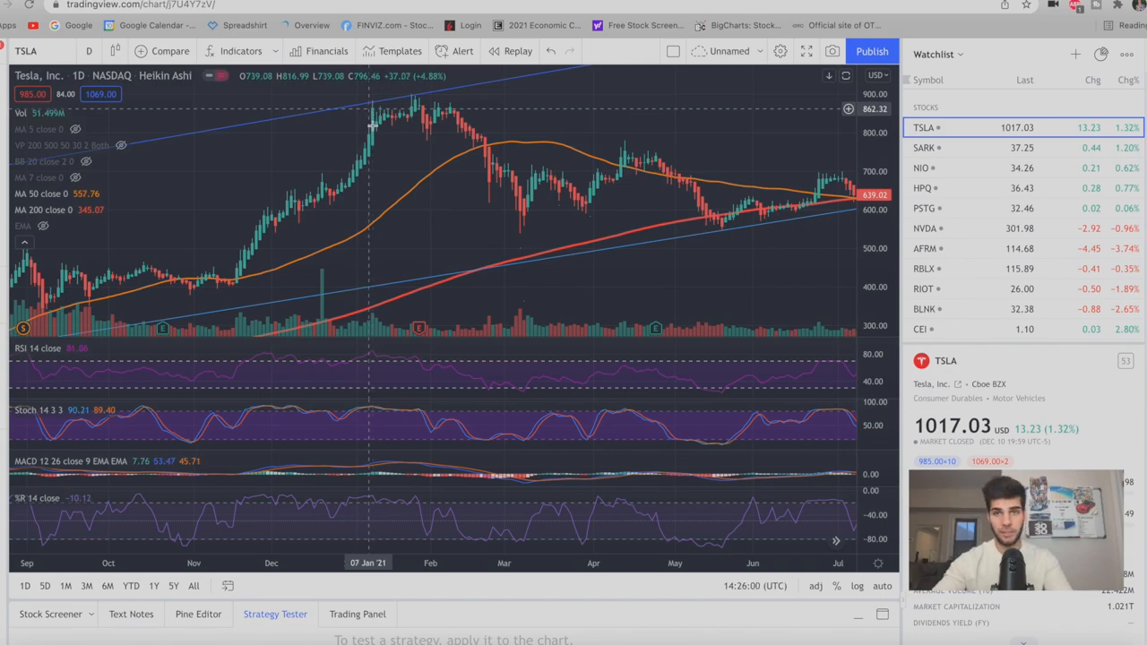
mouse_move(699, 274)
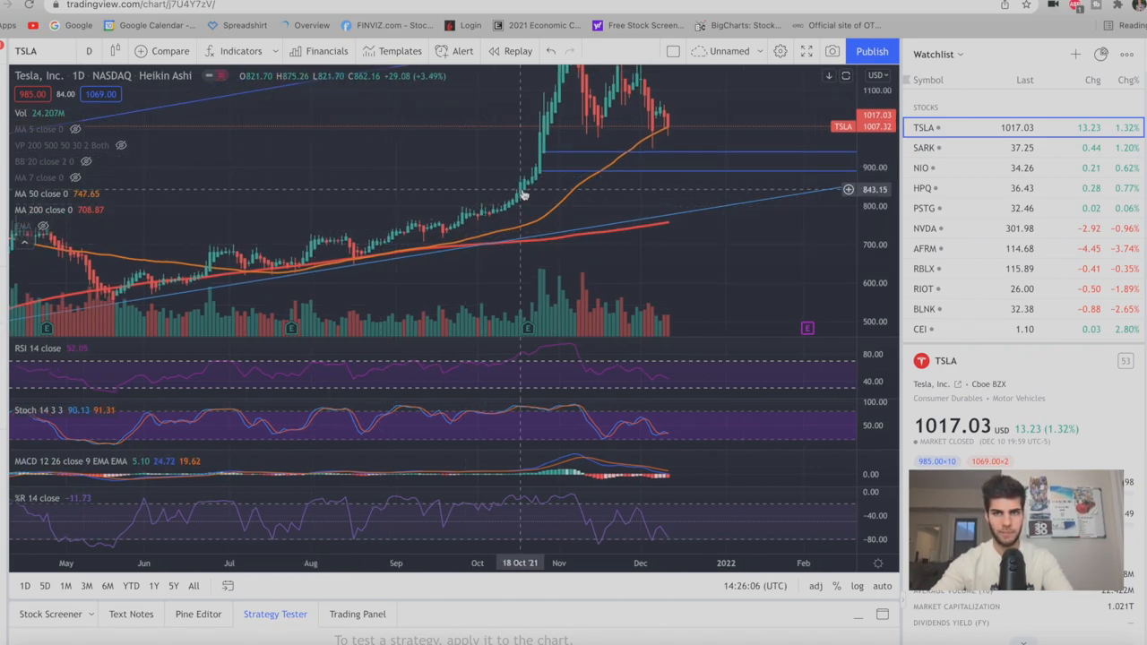
mouse_move(441, 179)
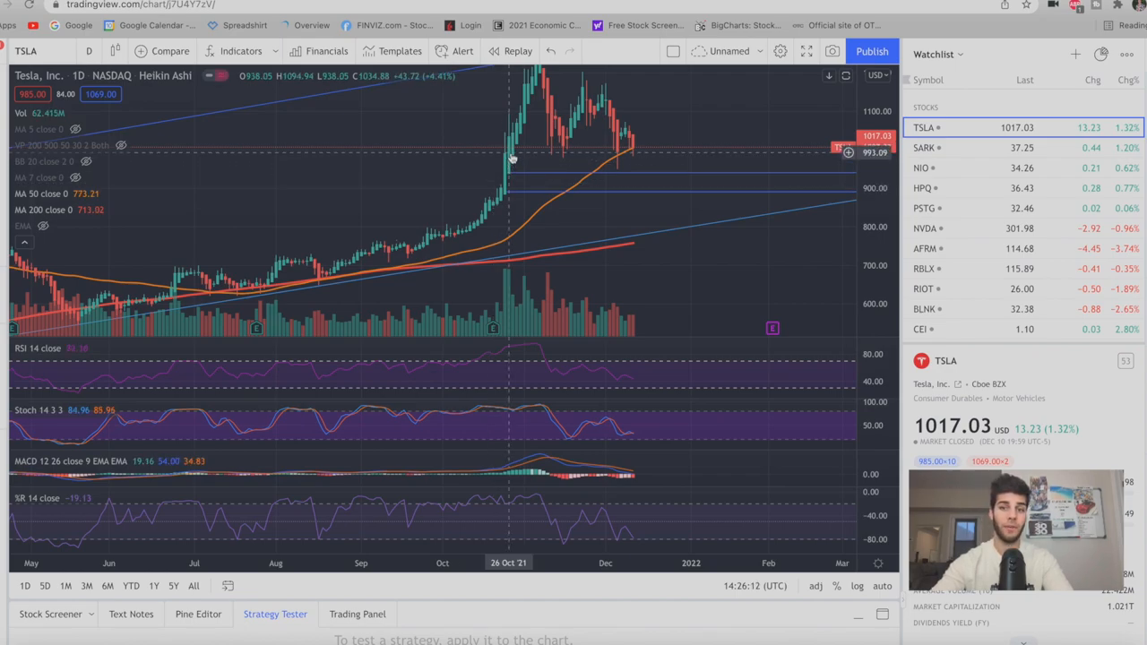
mouse_move(480, 224)
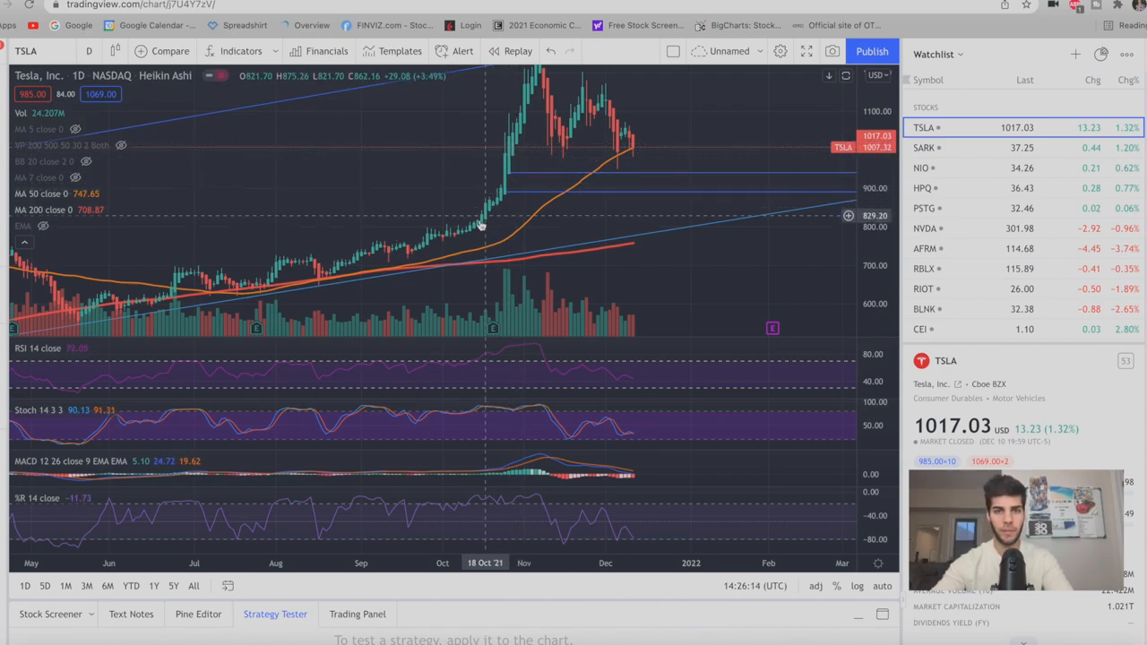
mouse_move(502, 182)
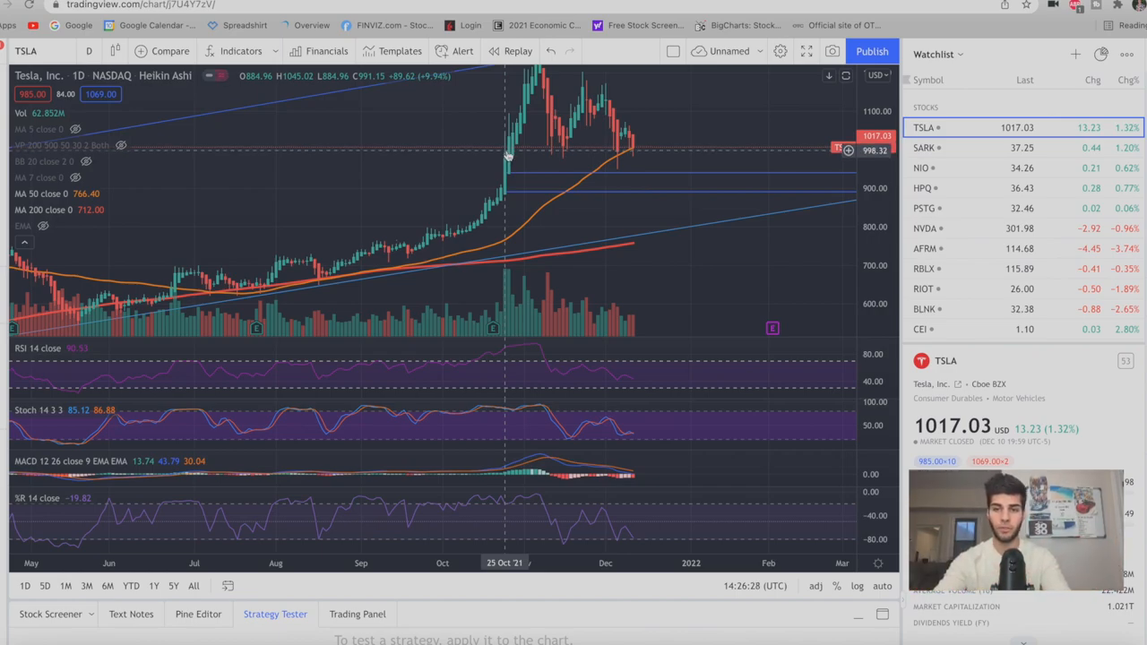
mouse_move(582, 118)
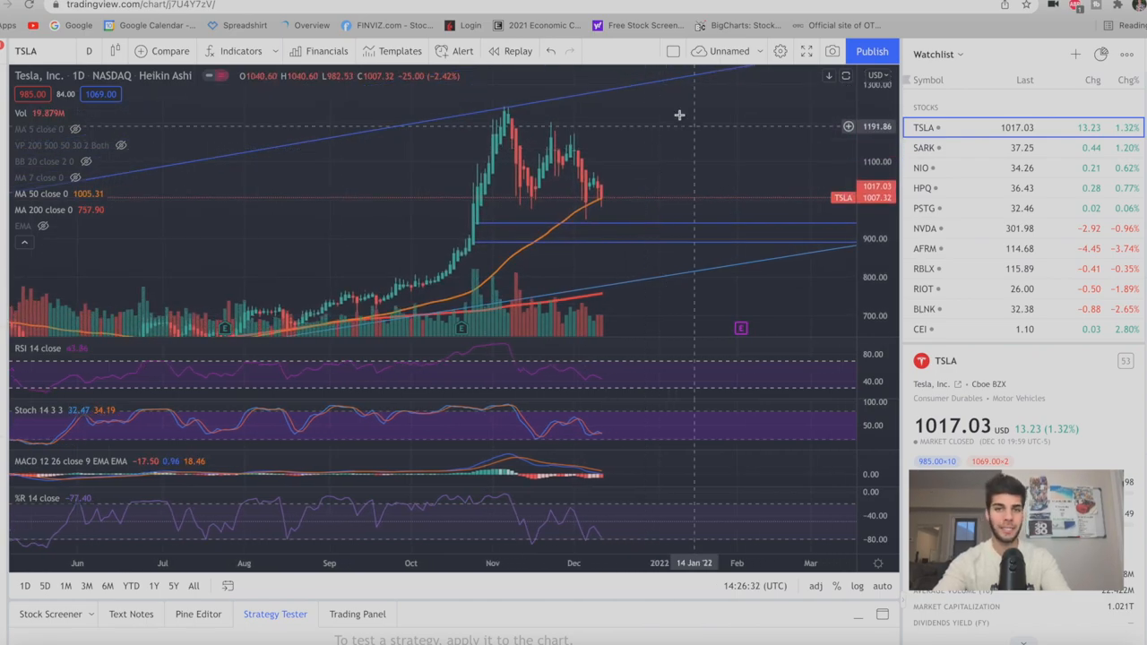
mouse_move(684, 126)
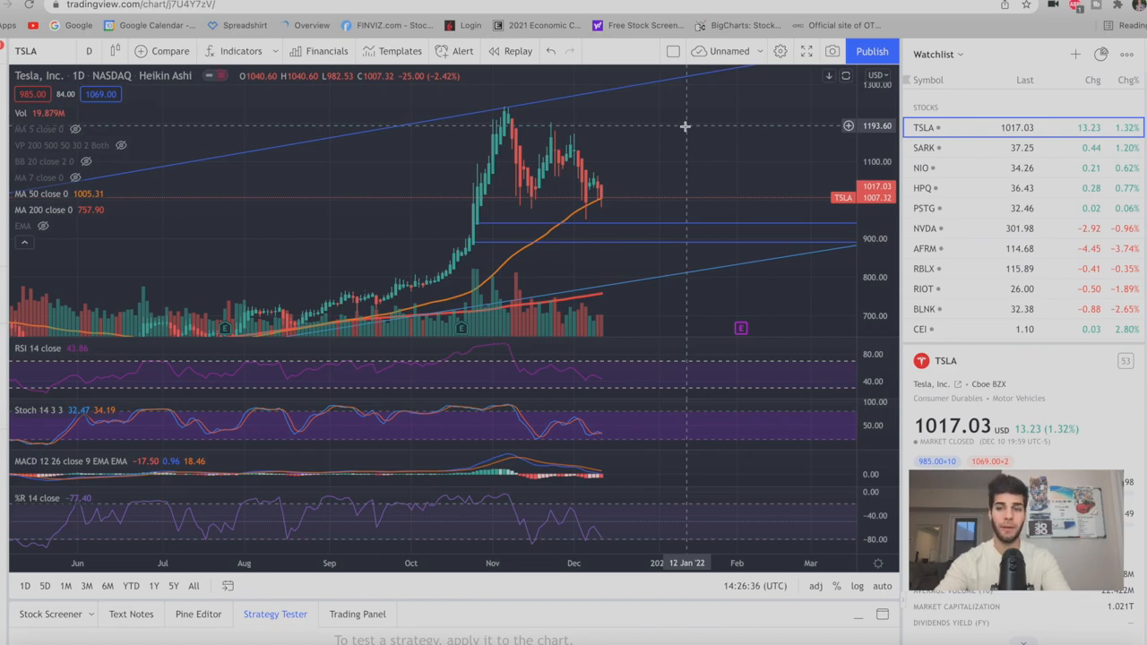
mouse_move(680, 125)
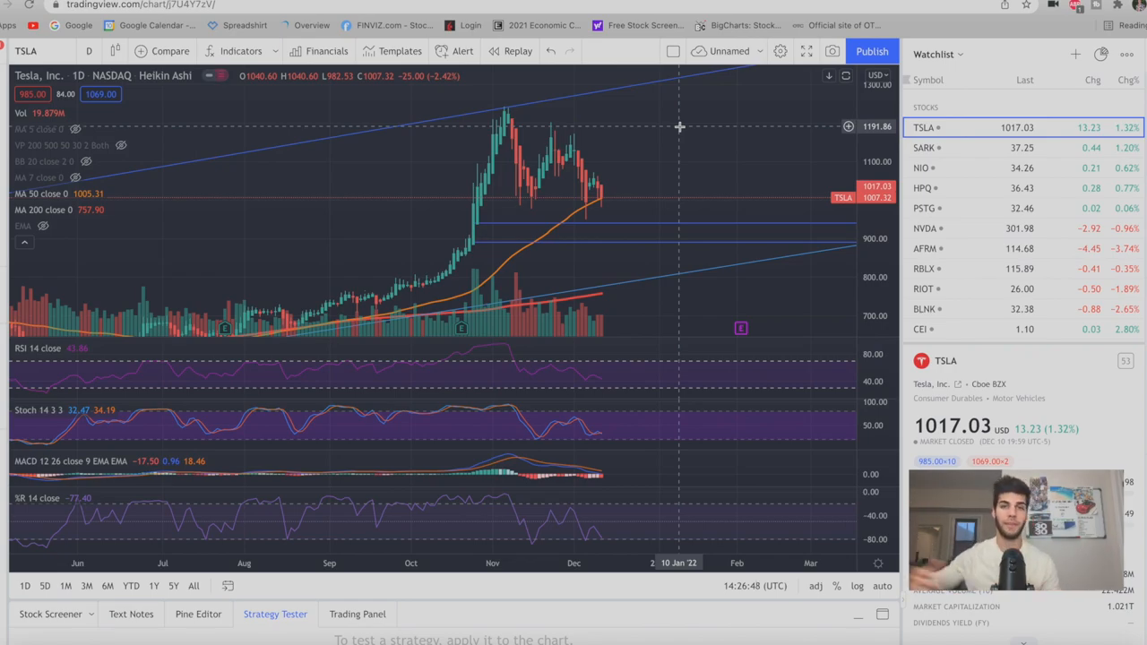
mouse_move(663, 186)
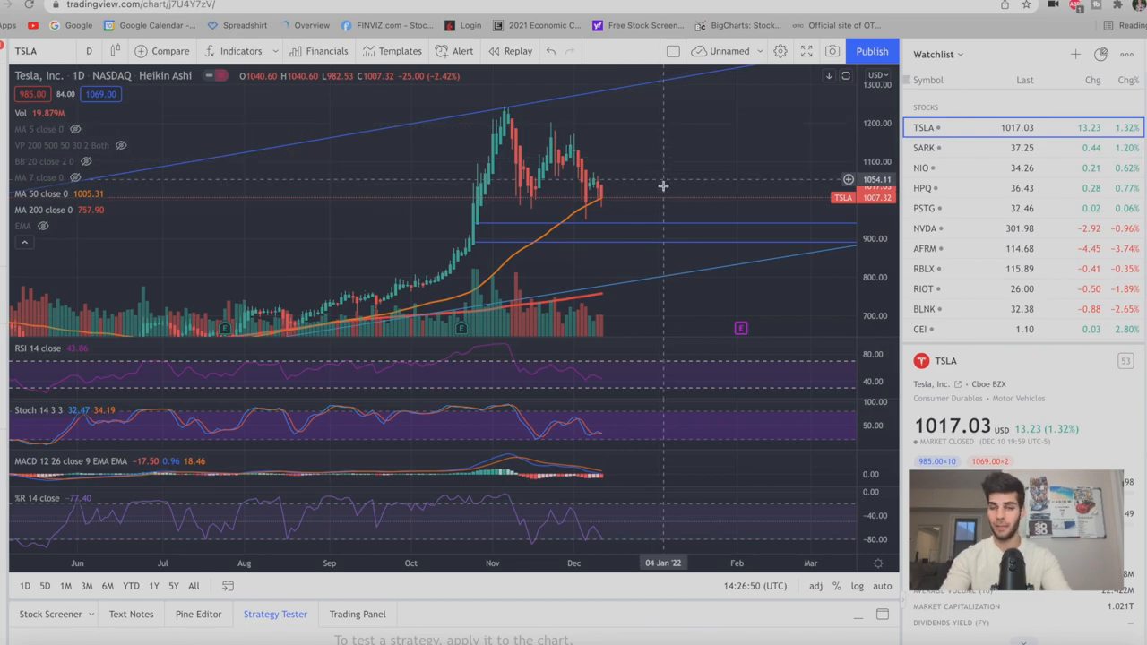
mouse_move(620, 120)
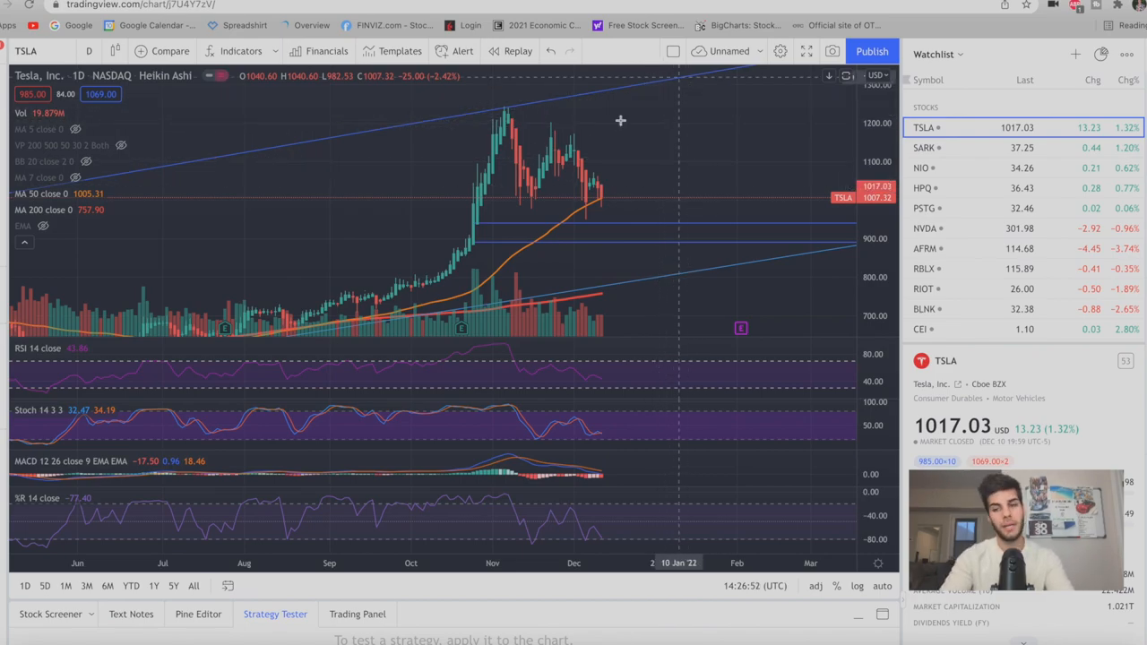
mouse_move(688, 114)
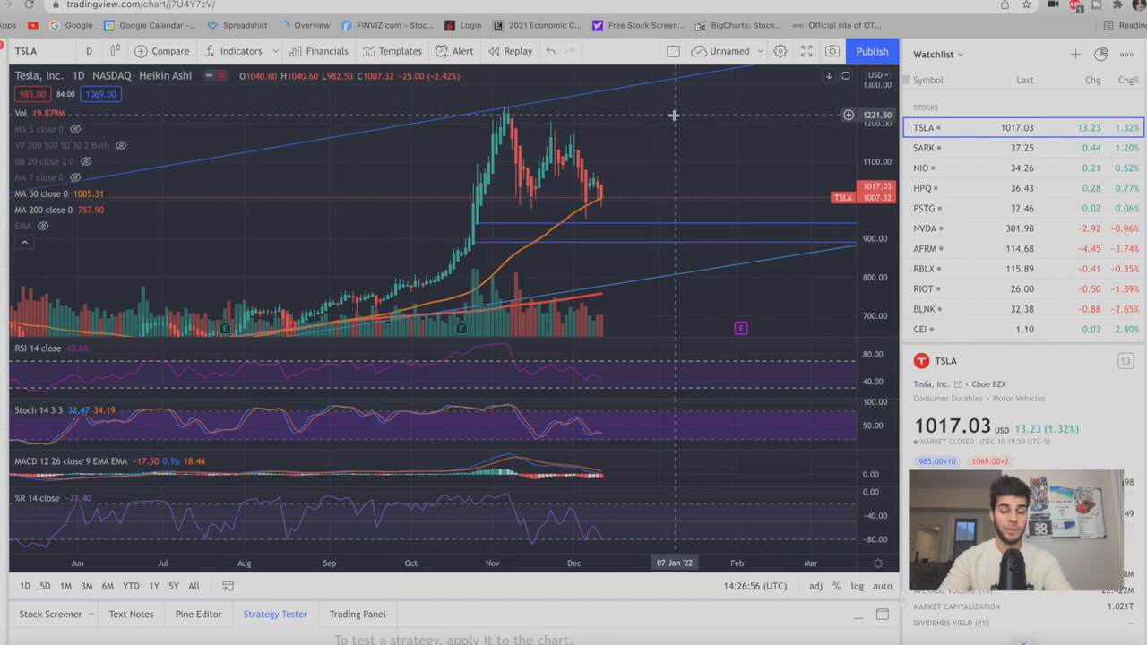
mouse_move(680, 132)
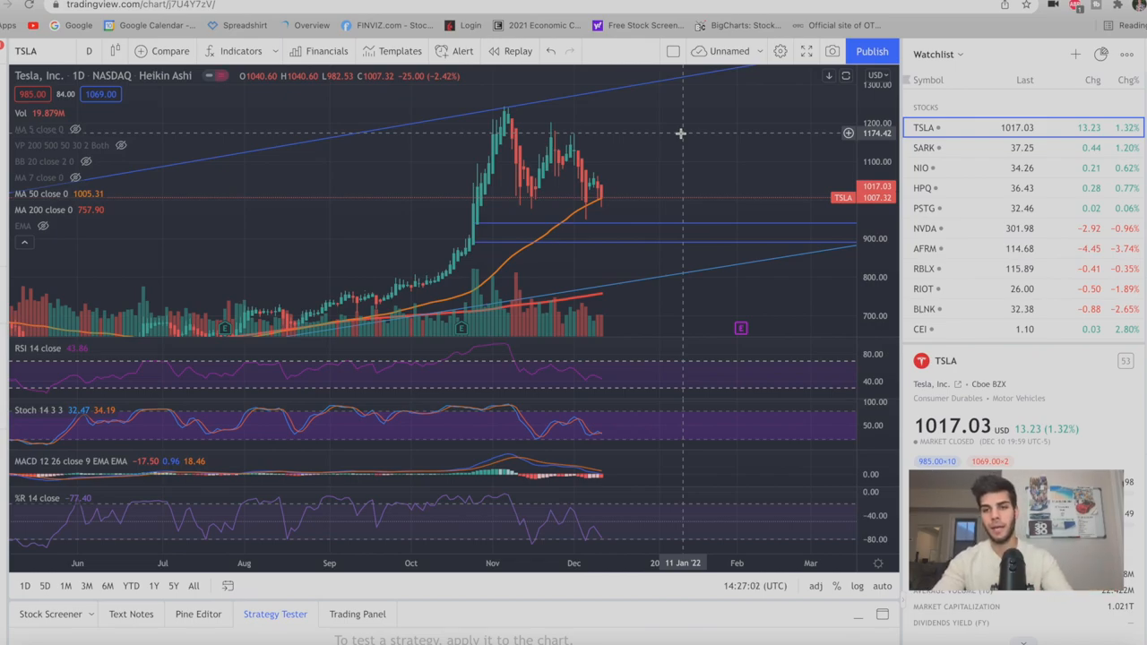
mouse_move(419, 233)
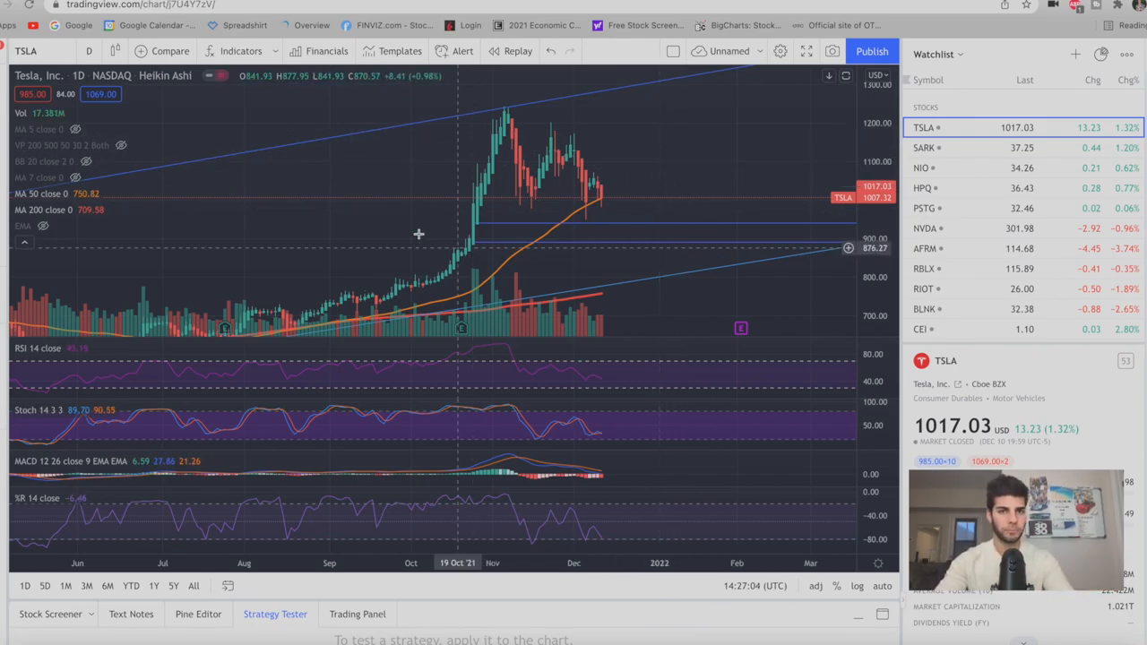
mouse_move(430, 233)
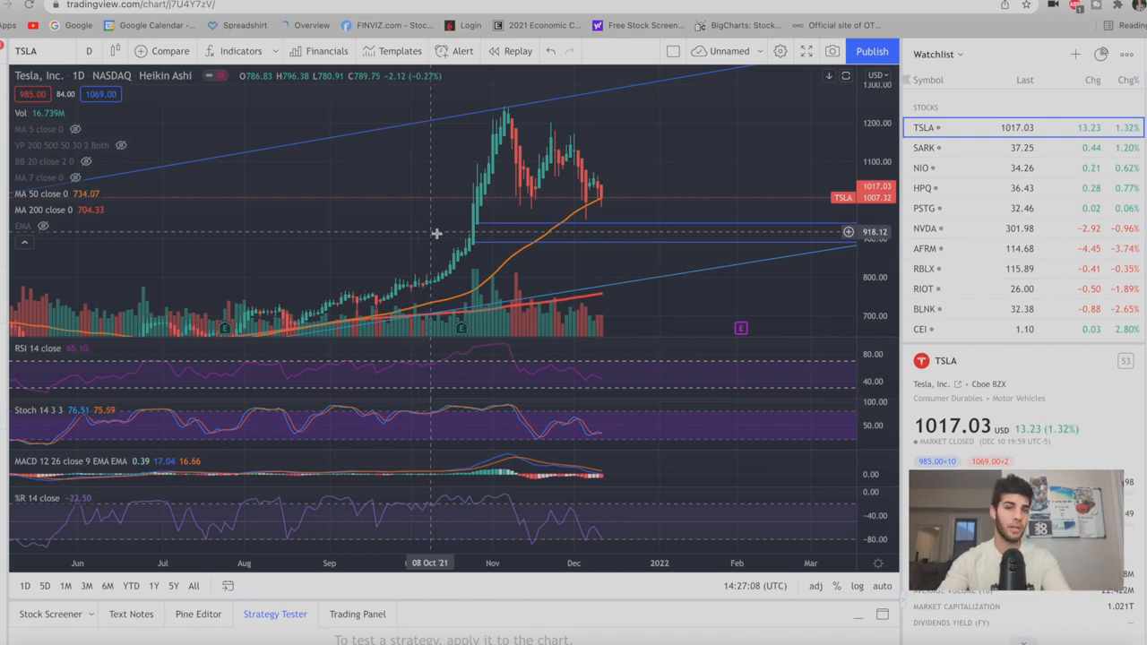
mouse_move(462, 233)
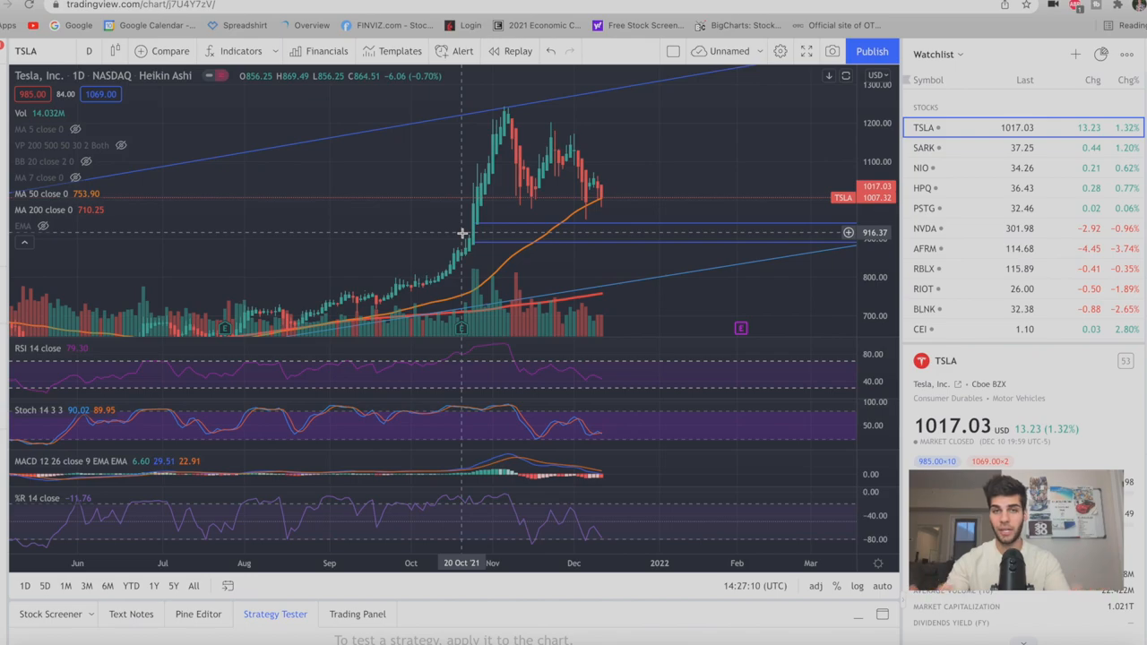